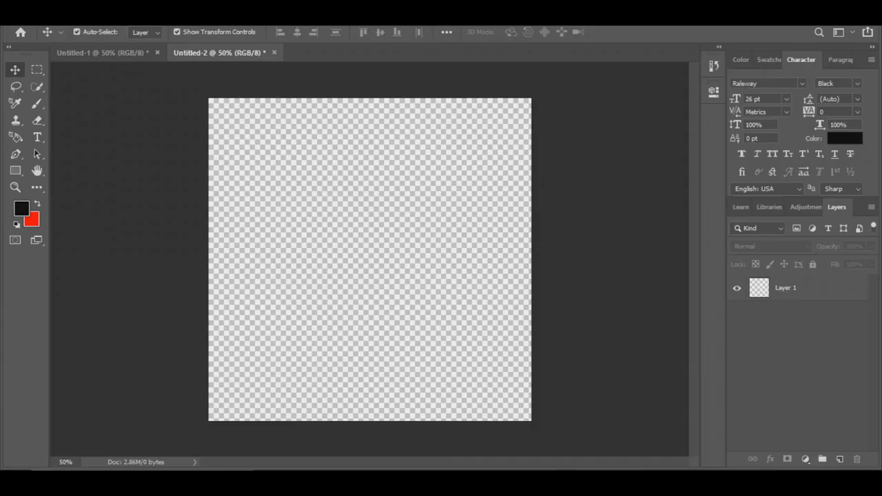
- Bring in the reference image of figure silhouettes to start laying out the cover
left_click(20, 6)
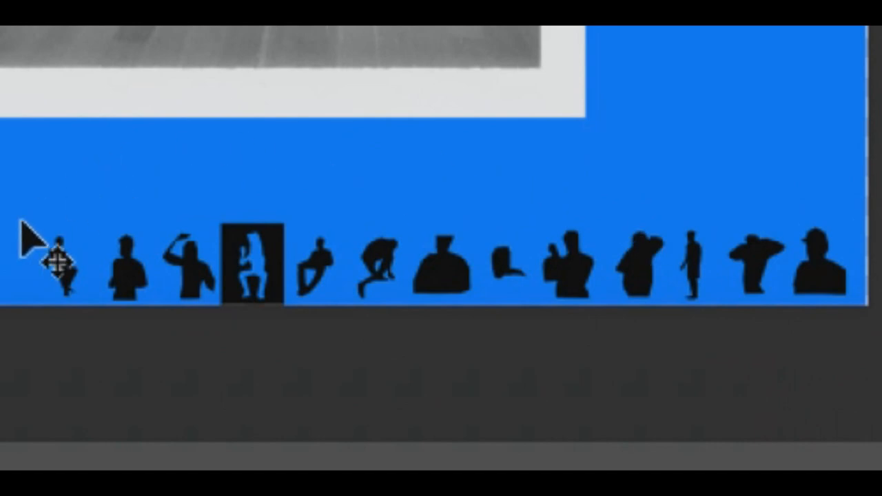
mouse_move(544, 248)
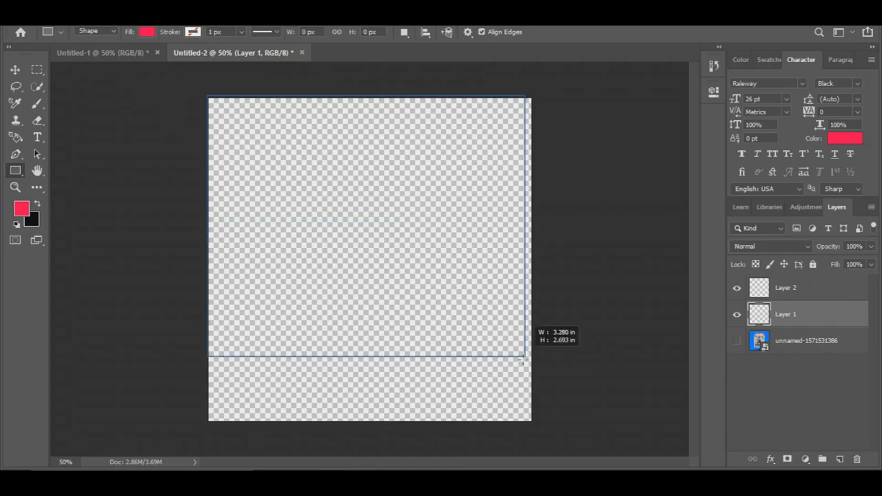
- Fill the square with a pink rectangle and draw a light grey upright polaroid frame in its centre
left_click_drag(522, 359, 530, 422)
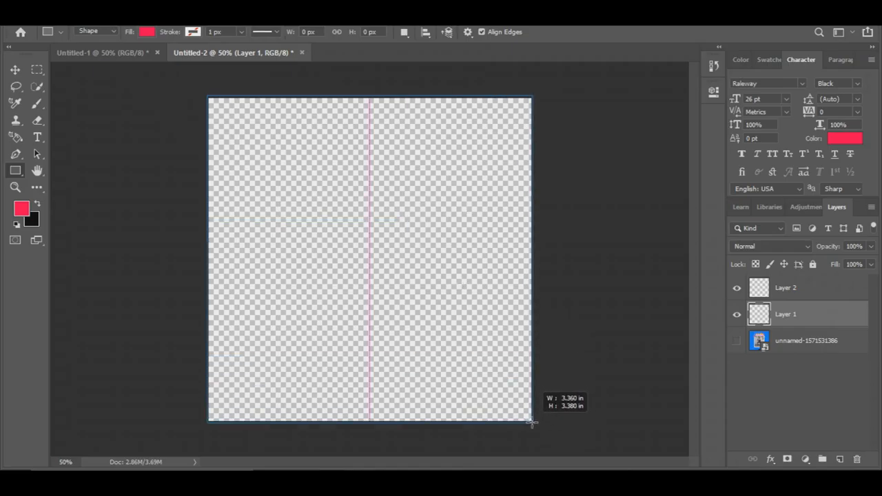
left_click_drag(209, 97, 531, 421)
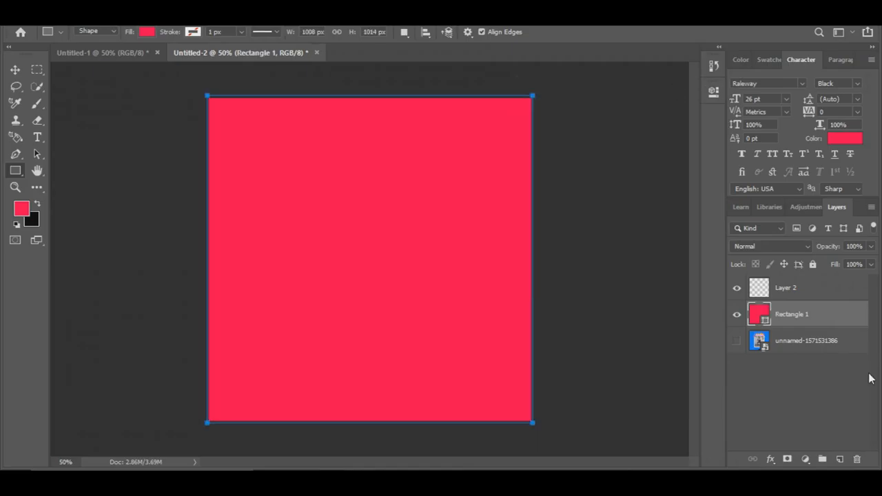
left_click_drag(282, 149, 456, 372)
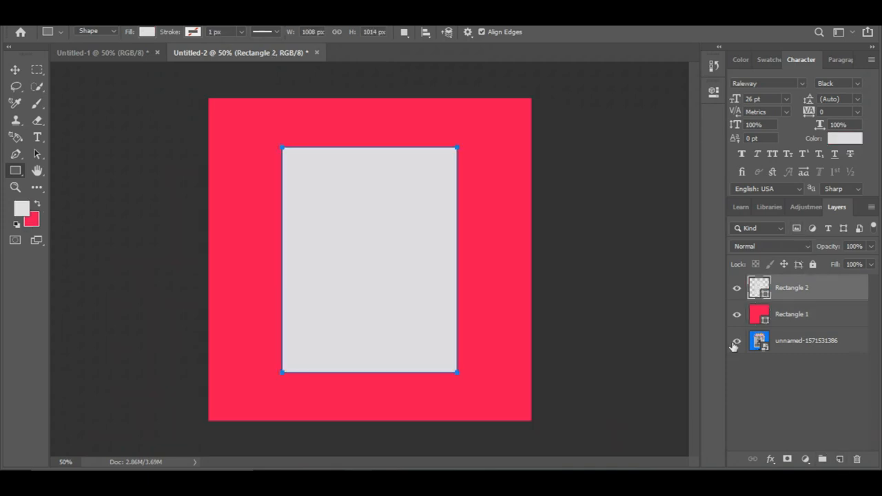
left_click(736, 342)
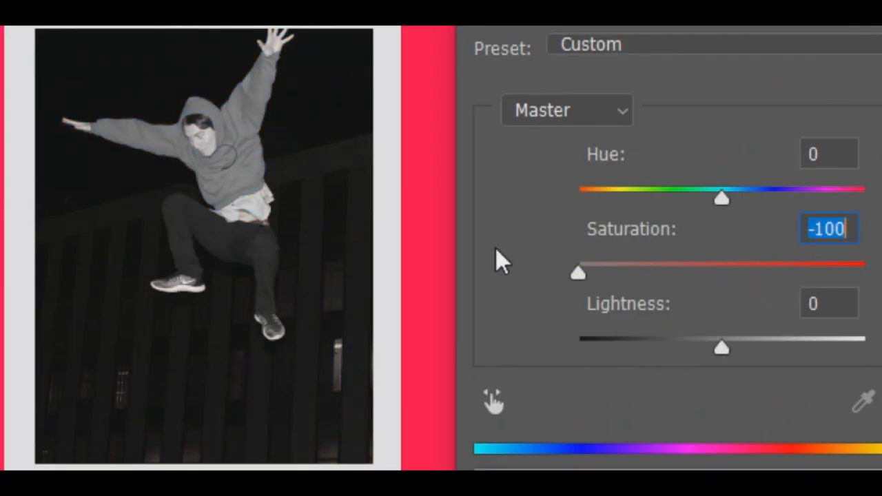
- Desaturate the jumping-figure photo to grayscale, adjust brightness, and begin tracing the figure's outline path
left_click_drag(722, 347, 716, 348)
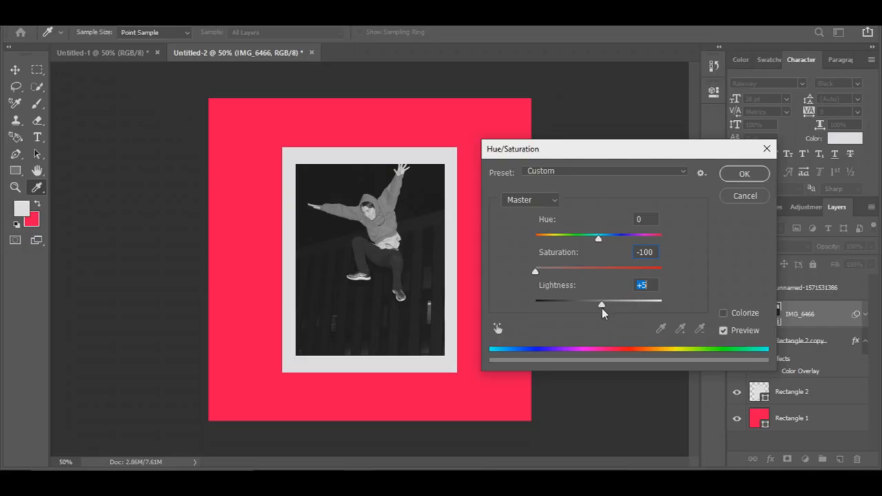
left_click(743, 173)
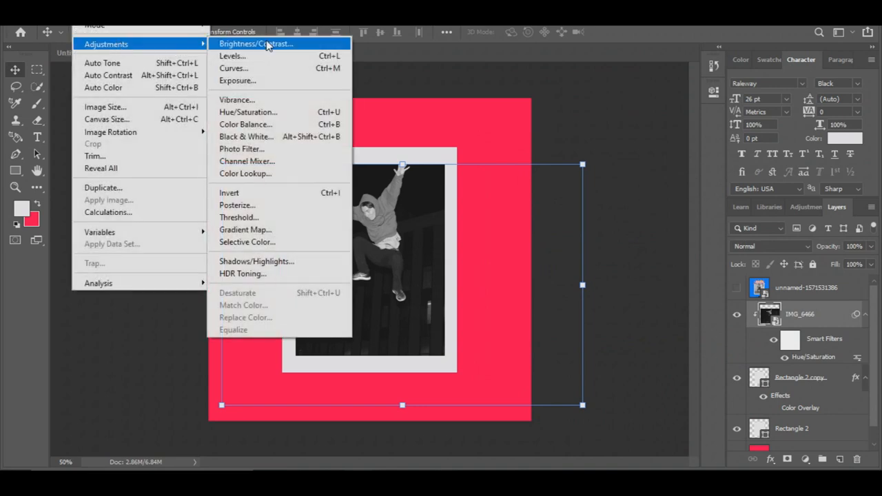
left_click(237, 52)
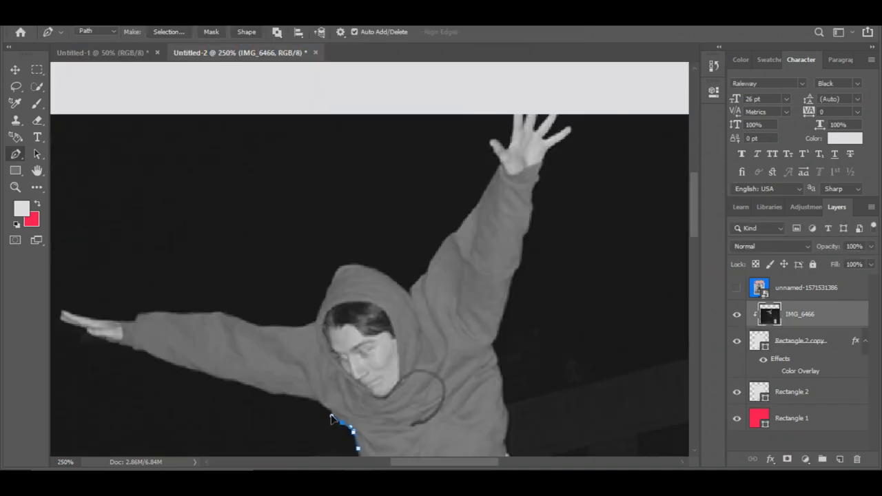
left_click(306, 400)
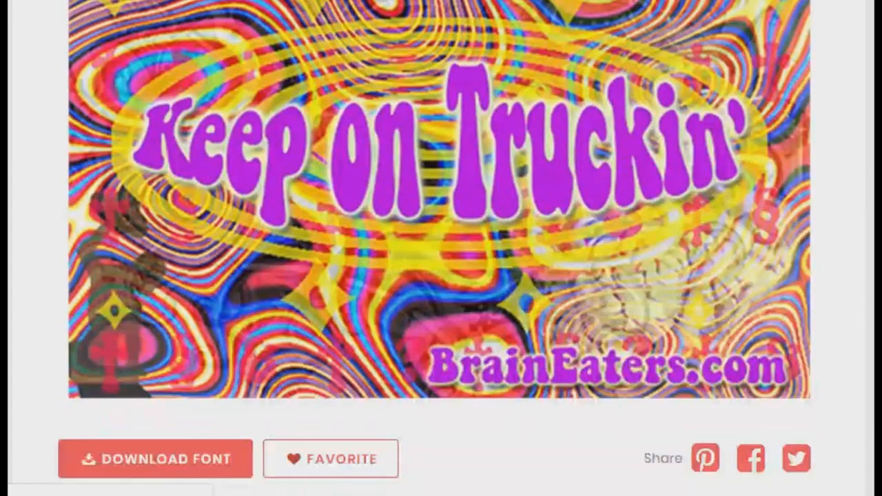
- Scroll the Keep on Truckin' font page down to its Download Font button
scroll("down", 3)
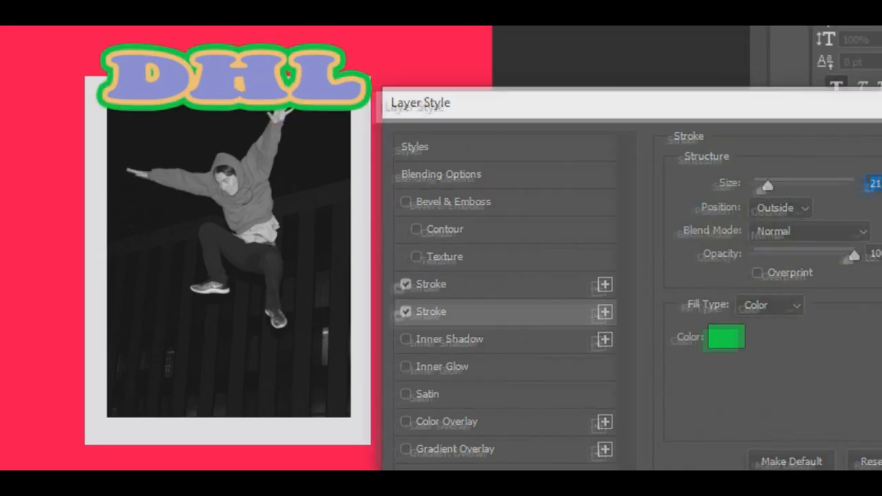
- Give the 'DHL' bubble text another coloured Stroke outline and a Color Overlay, then confirm the layer style
left_click(725, 337)
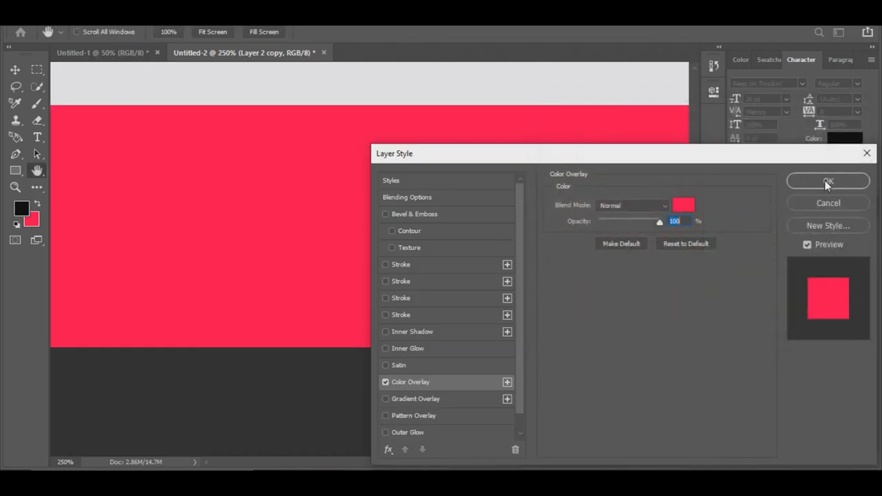
left_click(827, 182)
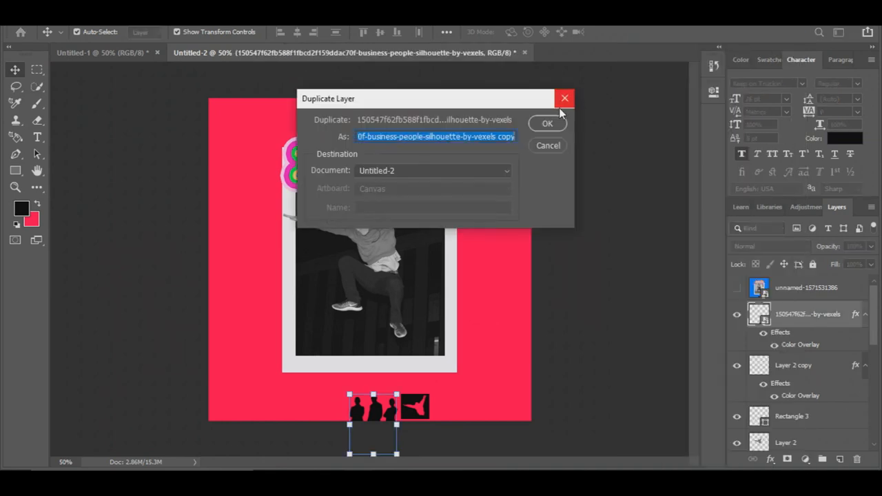
- Duplicate the silhouette layer twice and shift the copy rightward to extend the row along the bottom
left_click(546, 124)
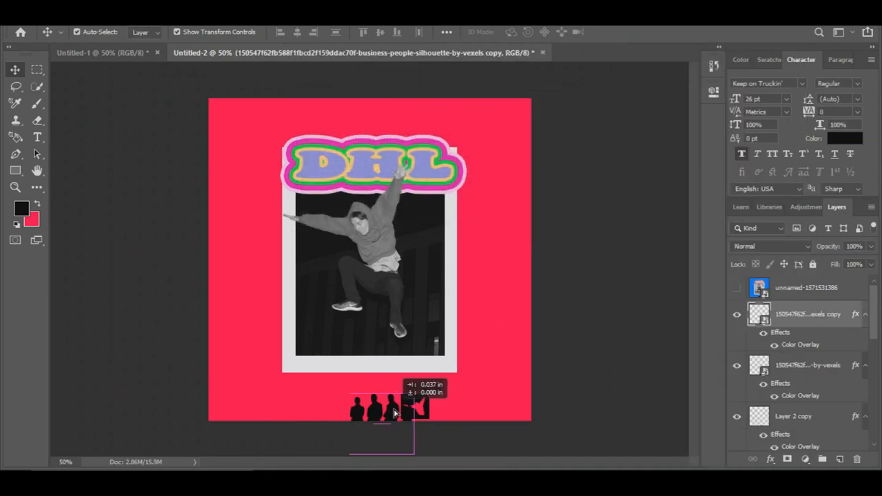
left_click_drag(392, 411, 458, 411)
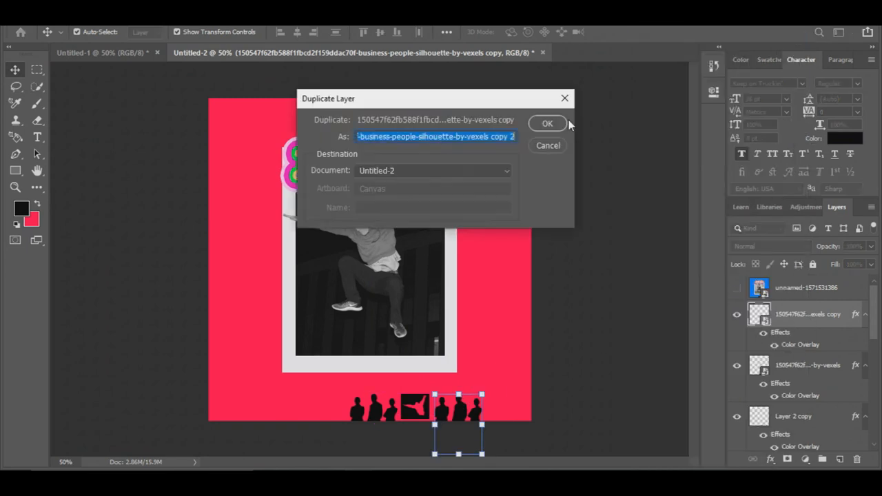
left_click(547, 124)
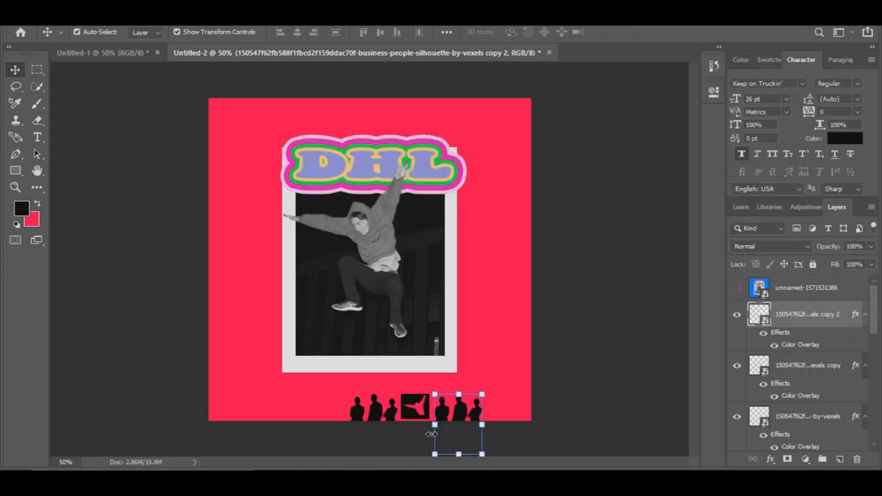